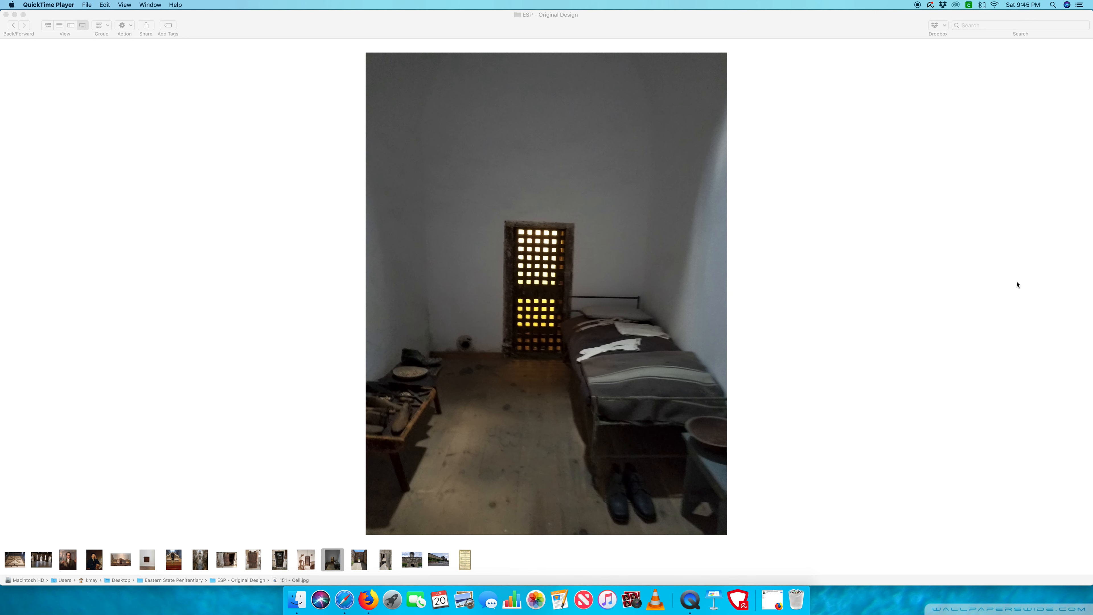
mouse_move(378, 224)
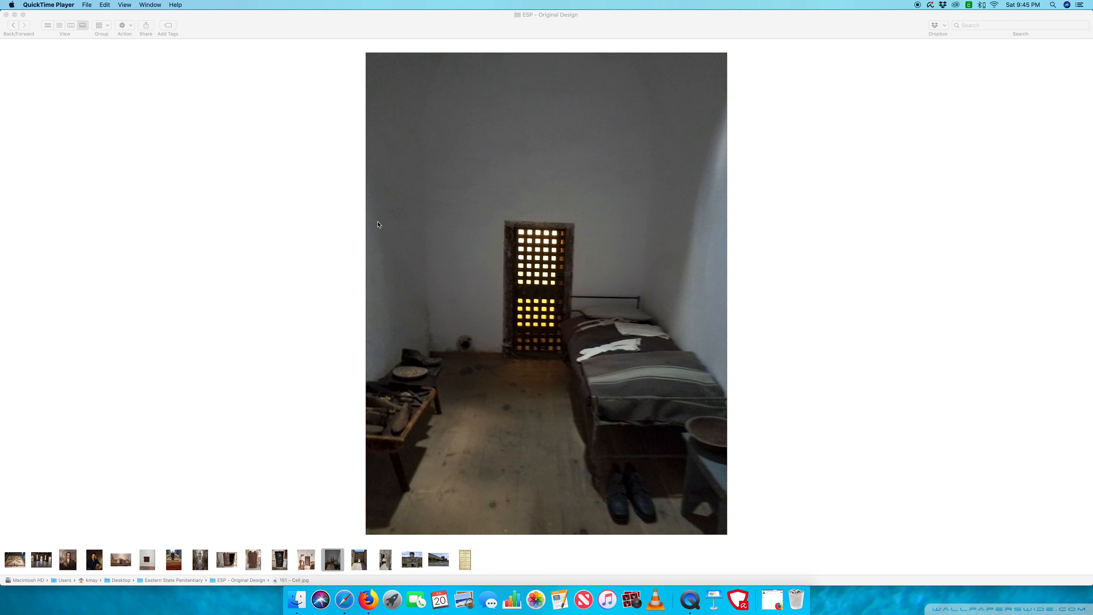
mouse_move(704, 271)
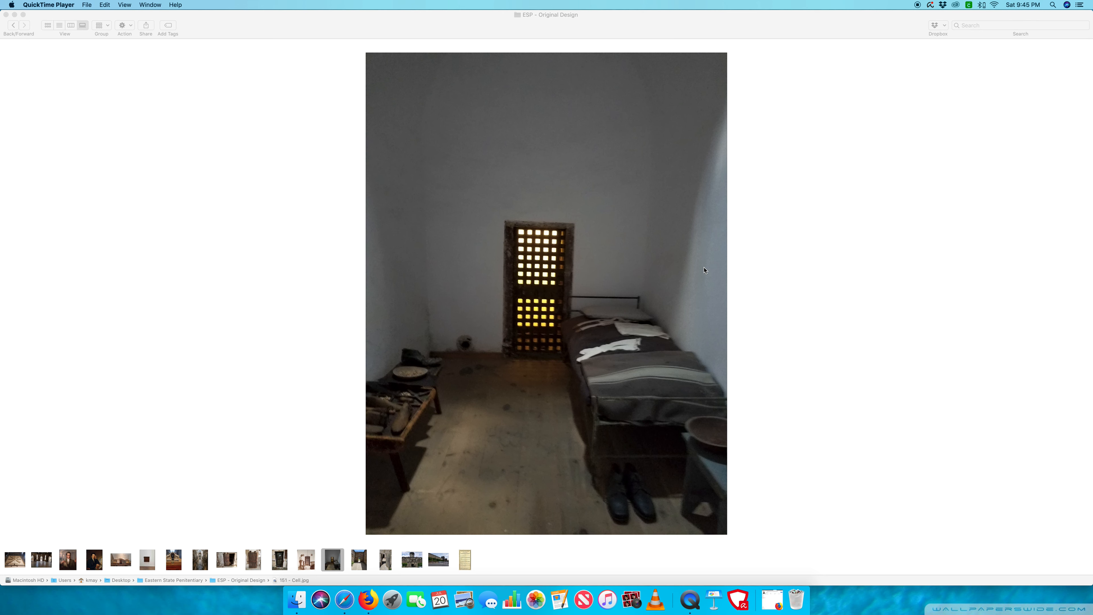
mouse_move(748, 496)
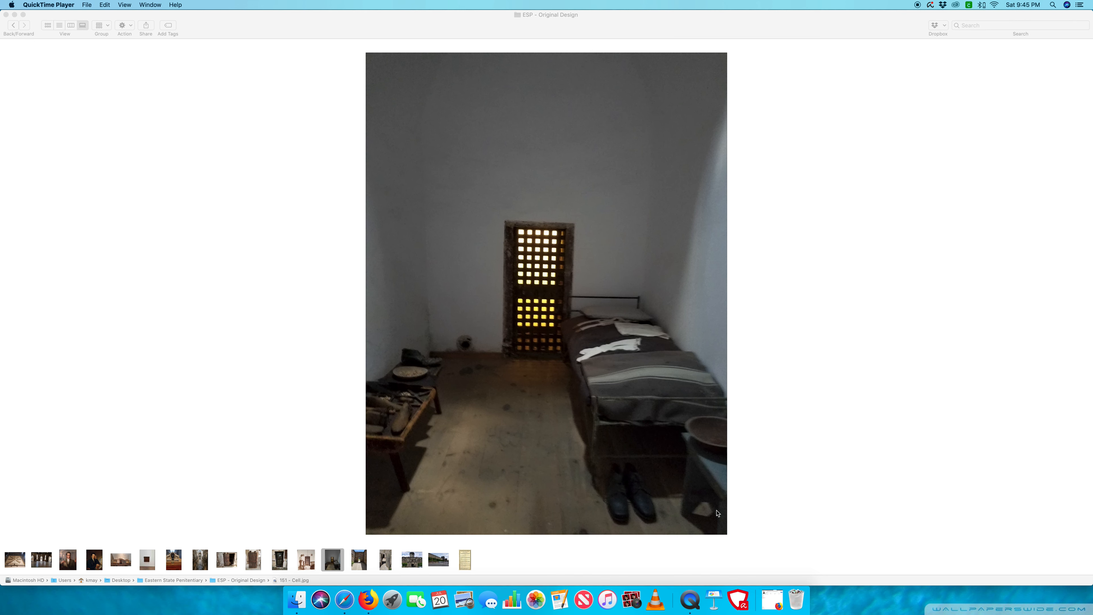
mouse_move(705, 463)
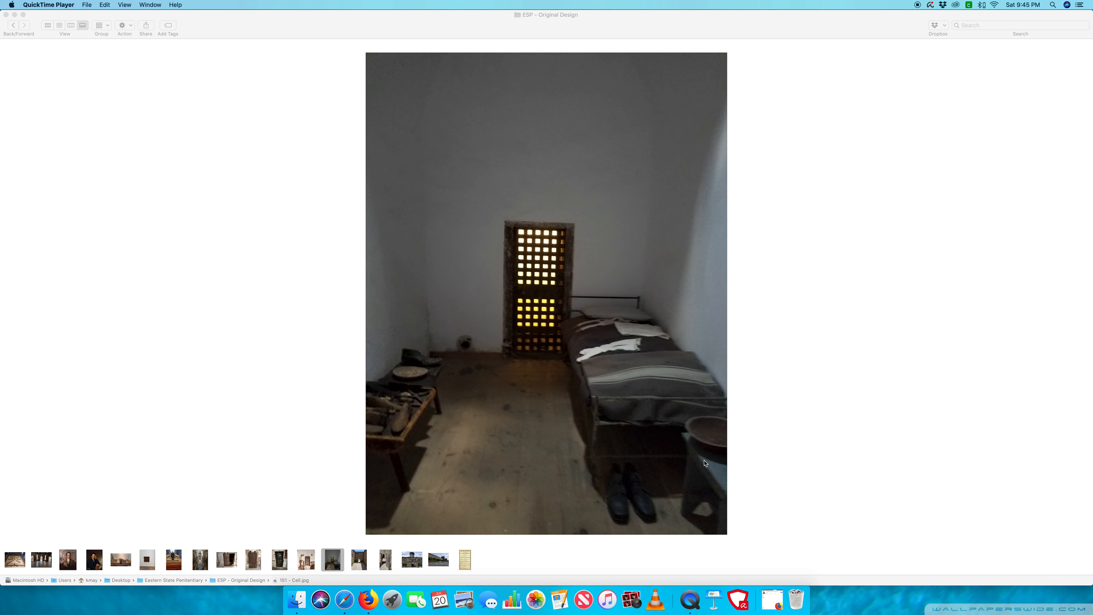
mouse_move(535, 387)
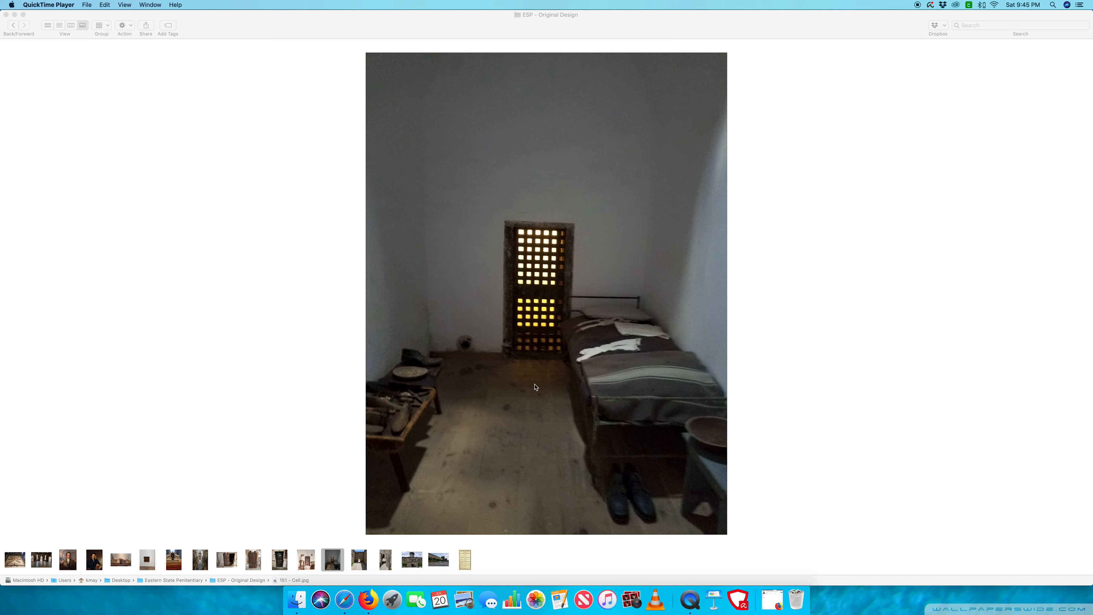
mouse_move(605, 338)
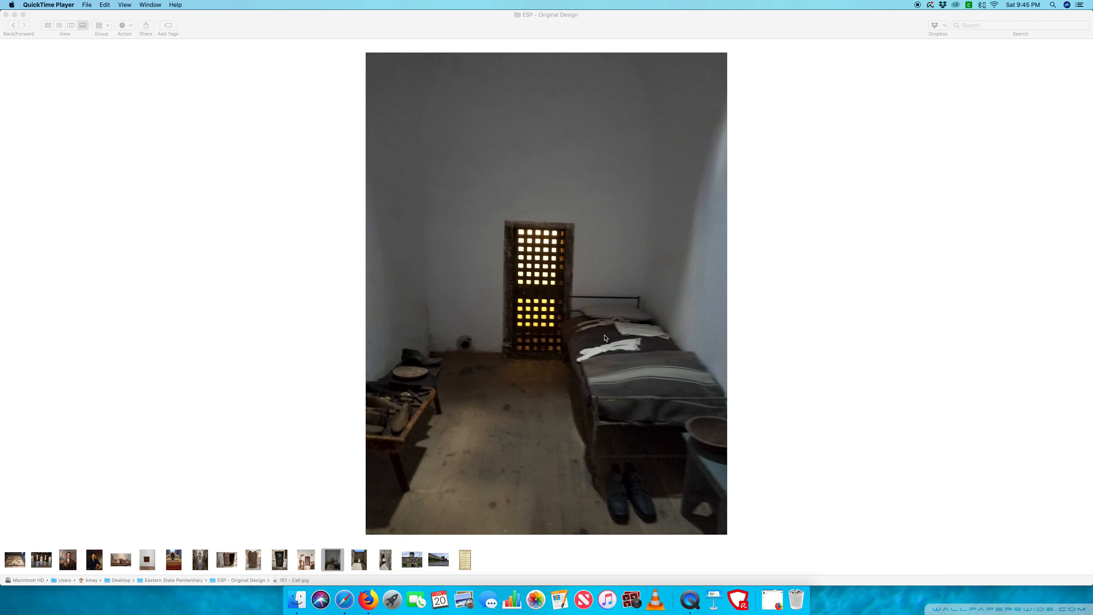
mouse_move(640, 321)
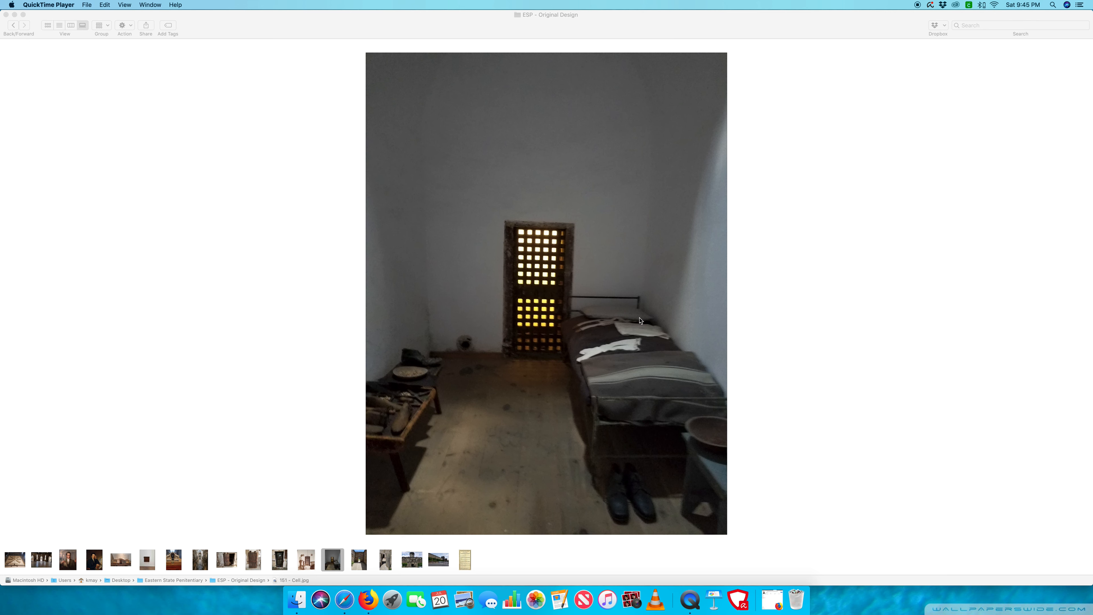
mouse_move(465, 367)
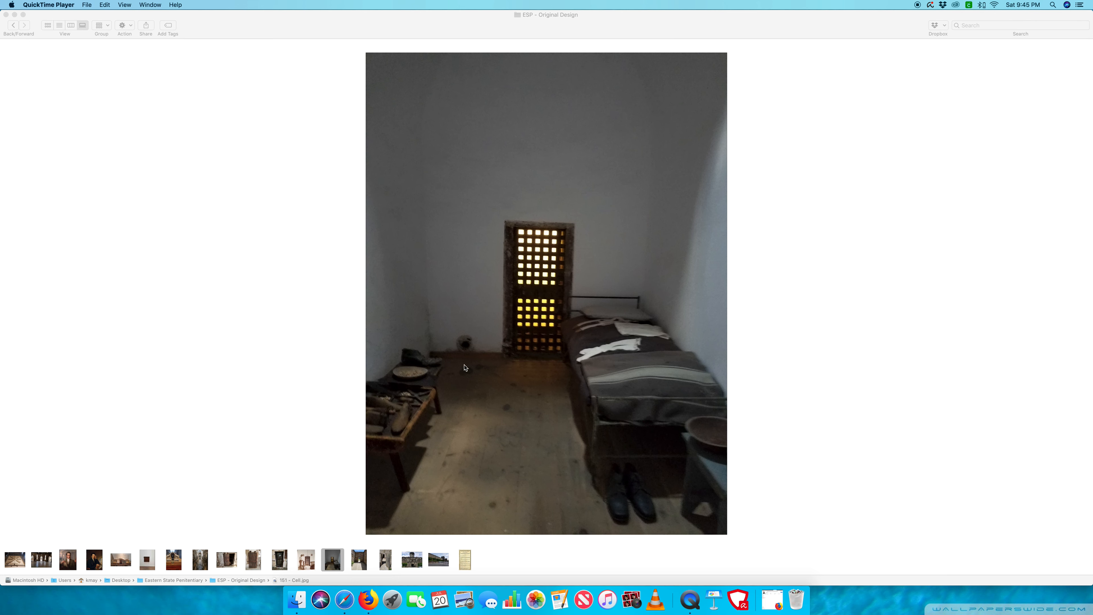
mouse_move(401, 359)
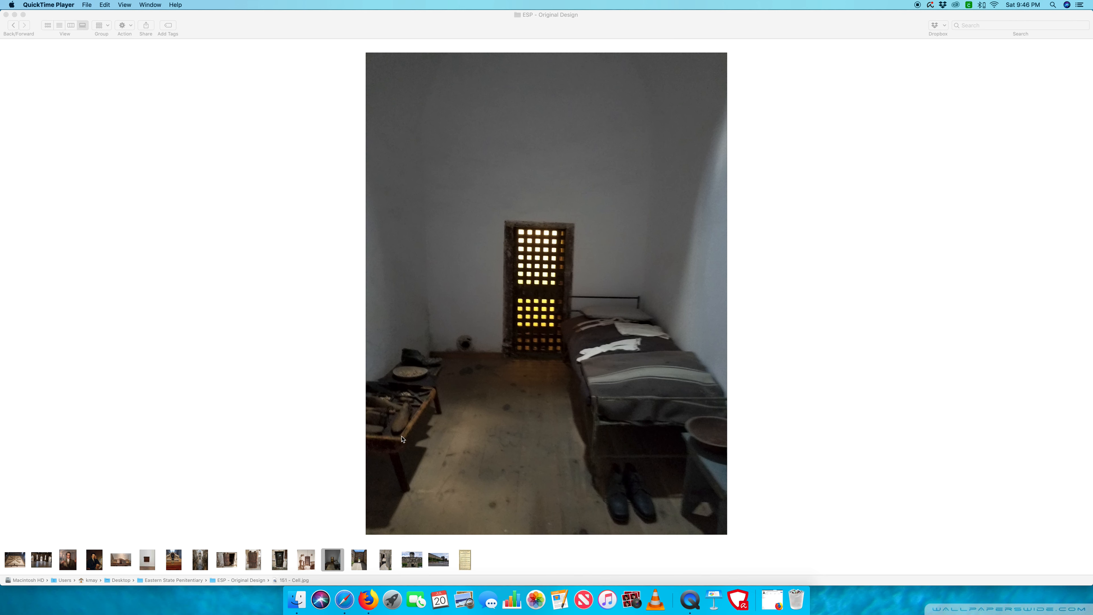
mouse_move(454, 314)
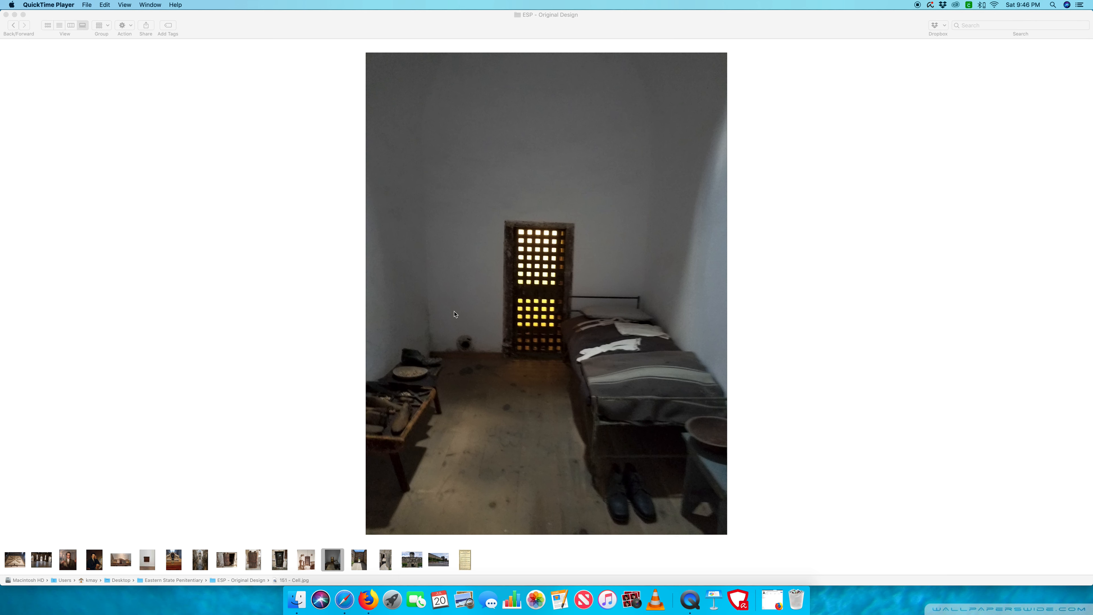
mouse_move(419, 451)
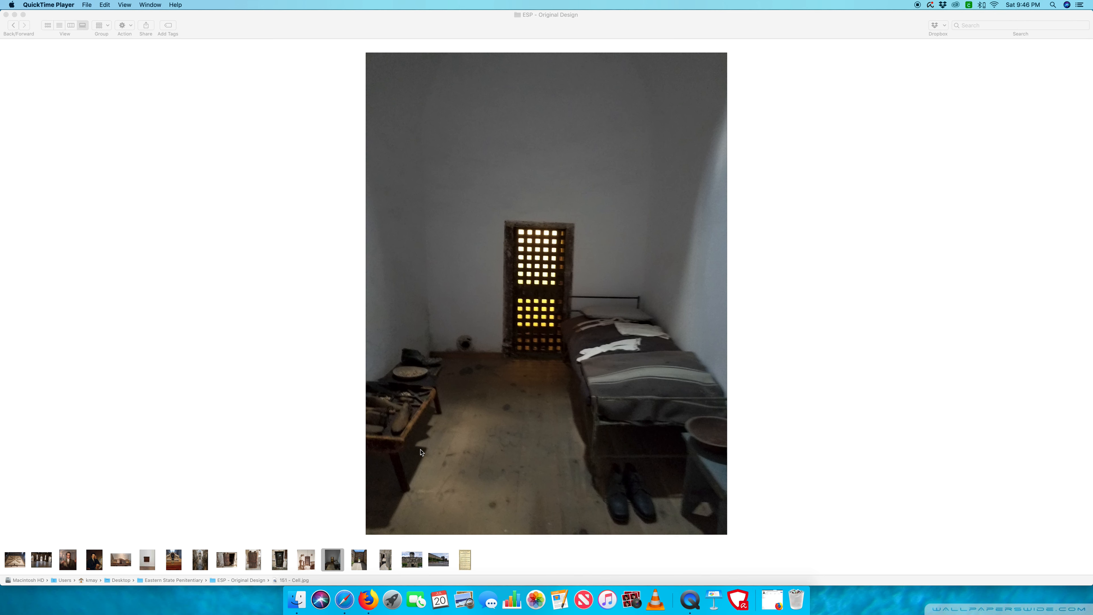
mouse_move(239, 547)
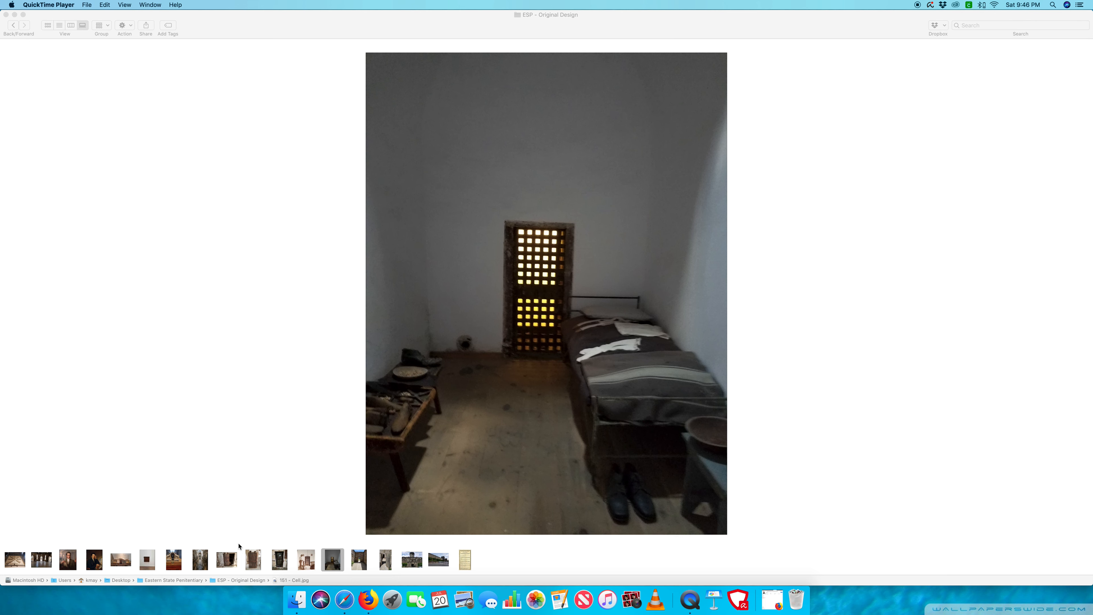
mouse_move(435, 430)
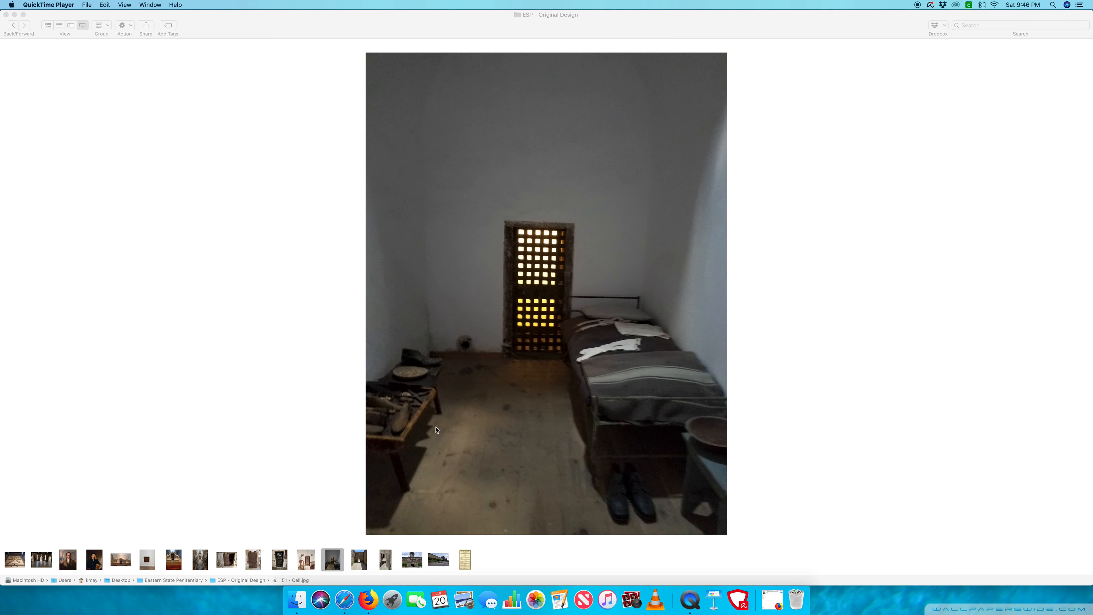
mouse_move(353, 579)
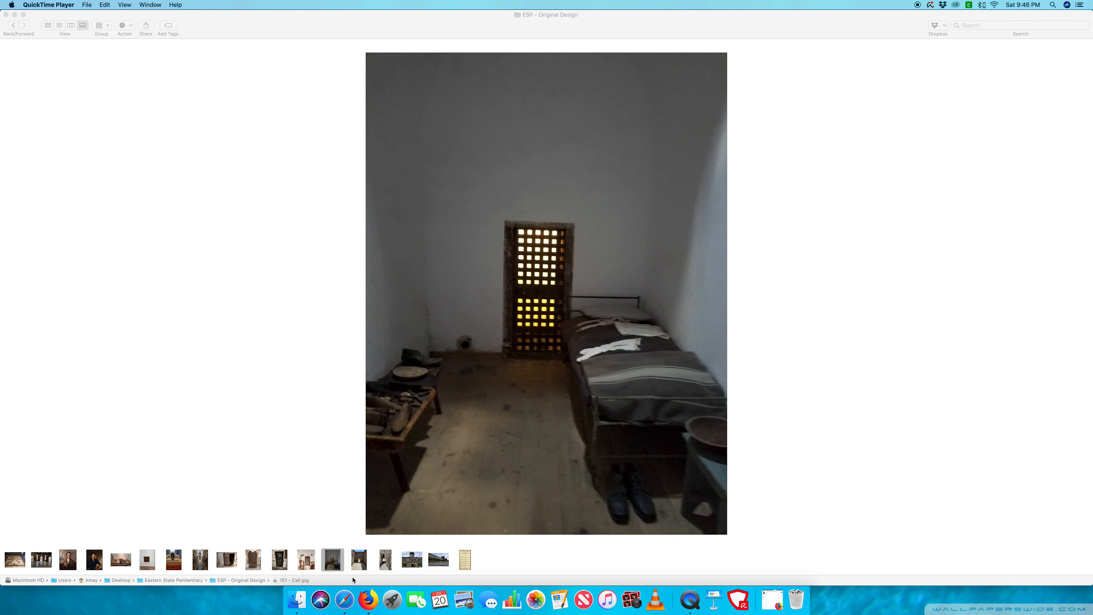
mouse_move(439, 409)
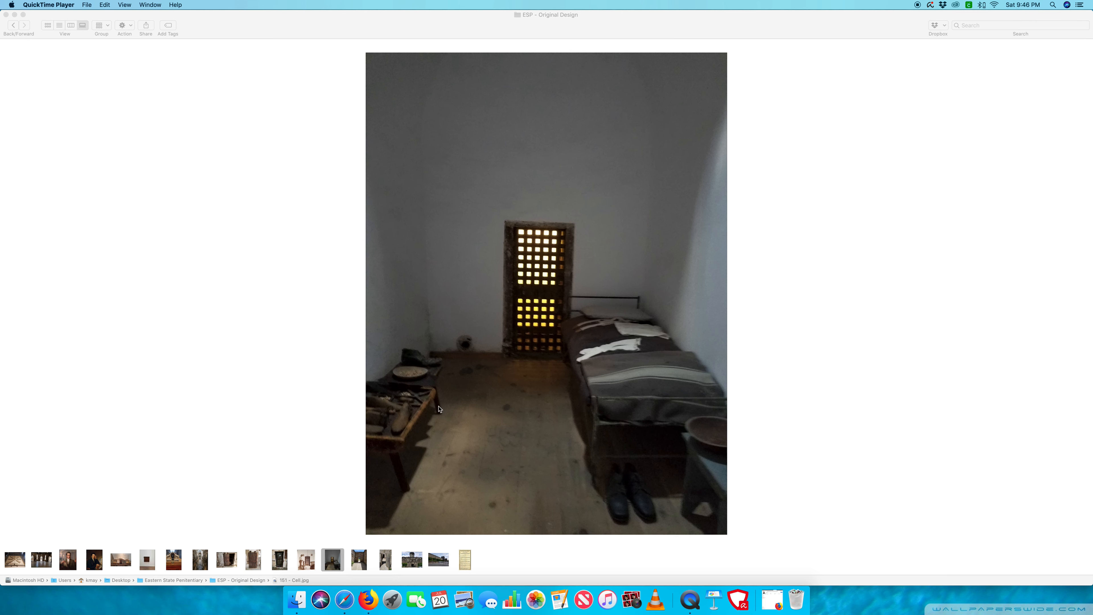
mouse_move(398, 484)
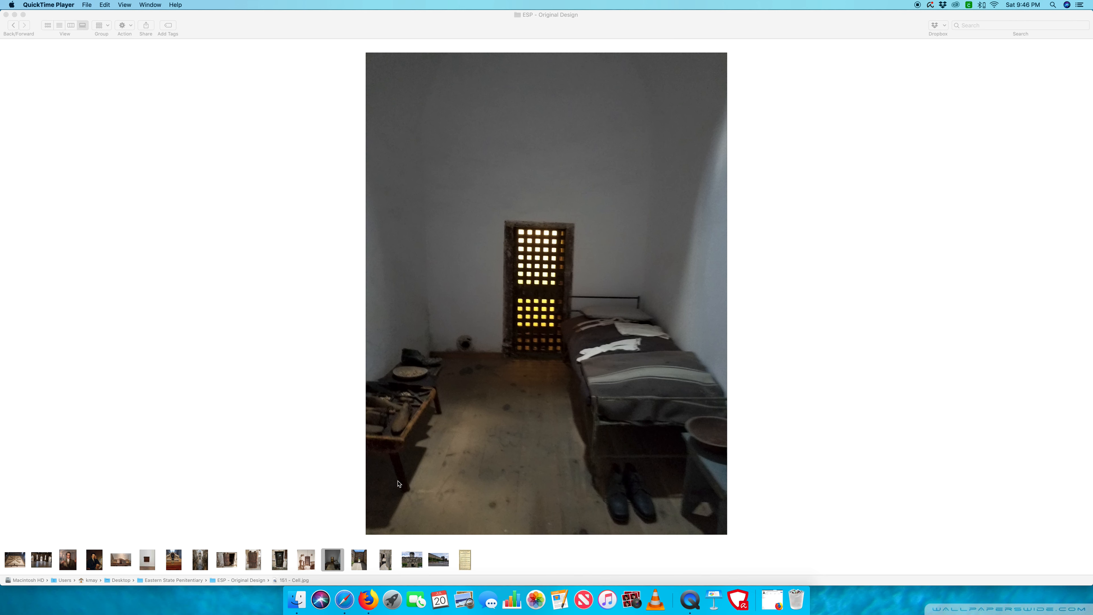
mouse_move(422, 457)
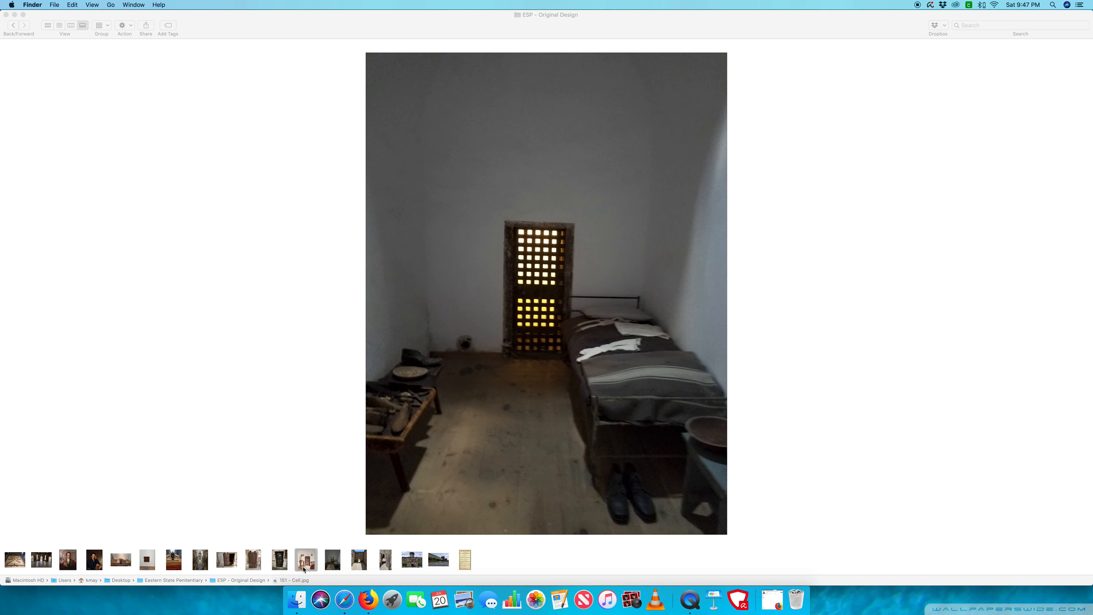
Preview the sepia photo of an inmate working at a table in his cell.
left_click(332, 558)
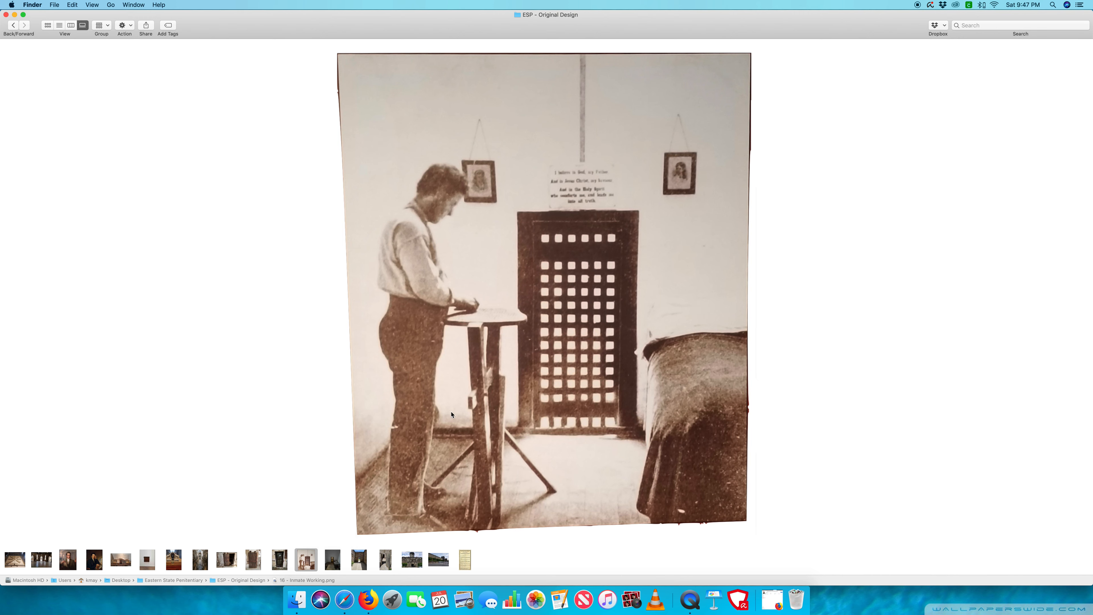
mouse_move(510, 322)
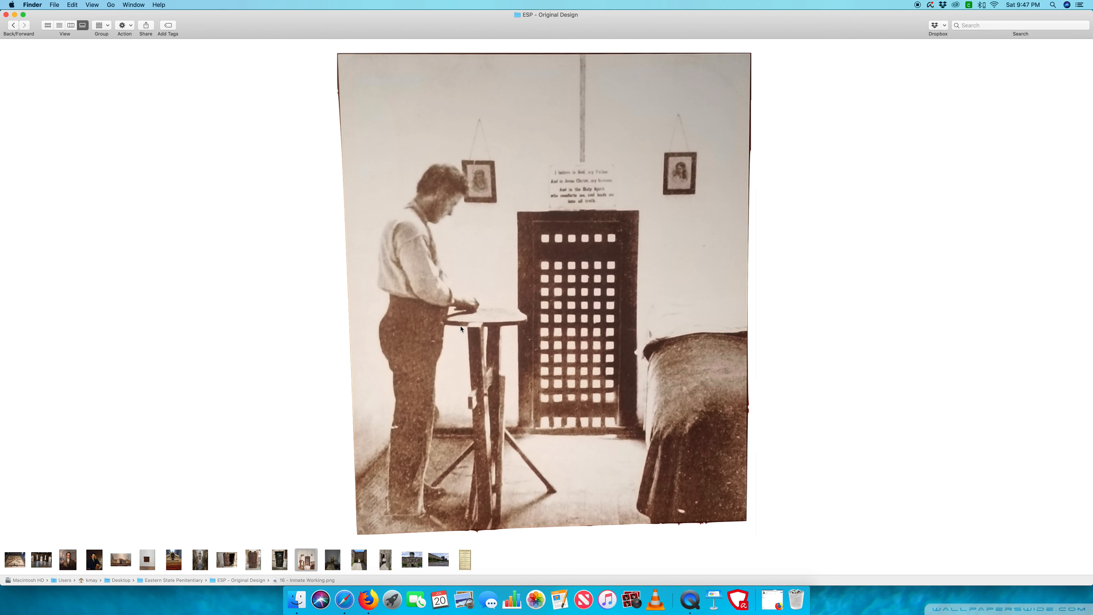
mouse_move(362, 522)
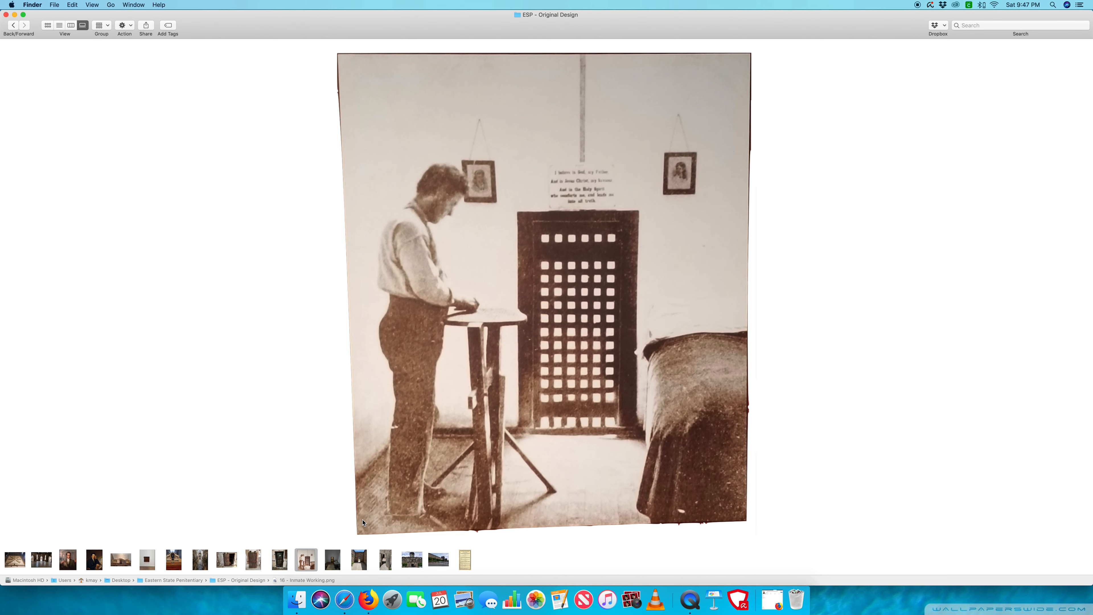
mouse_move(342, 557)
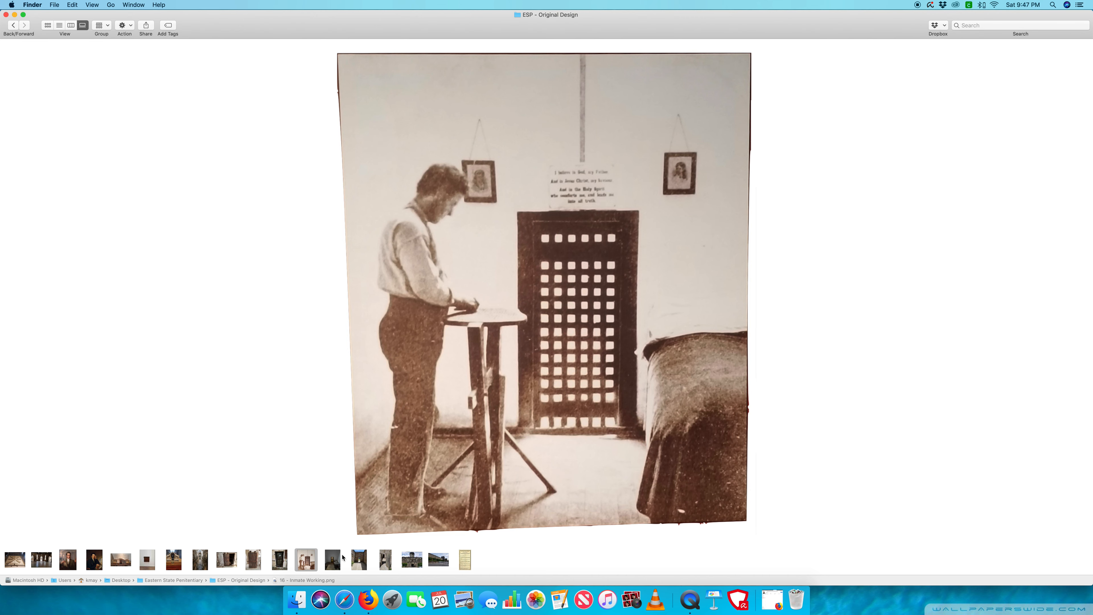
mouse_move(305, 559)
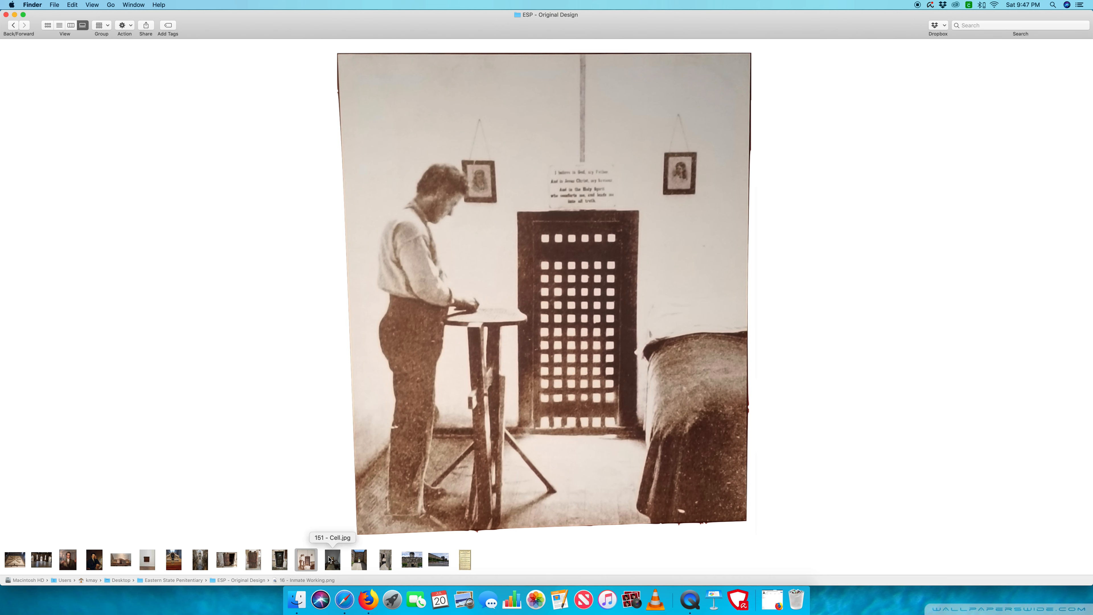
mouse_move(417, 302)
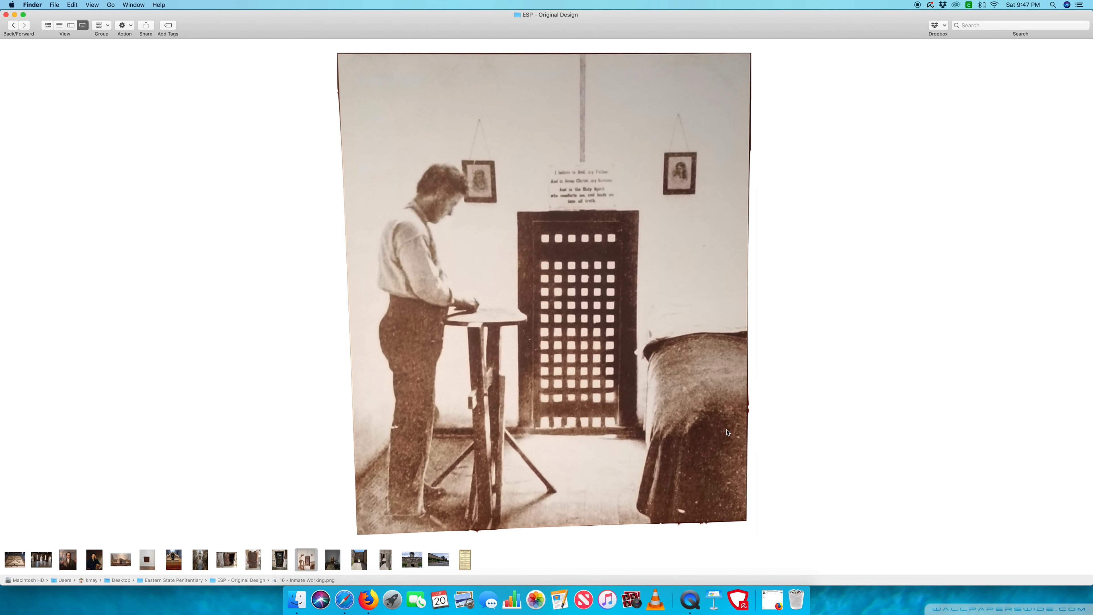
mouse_move(332, 559)
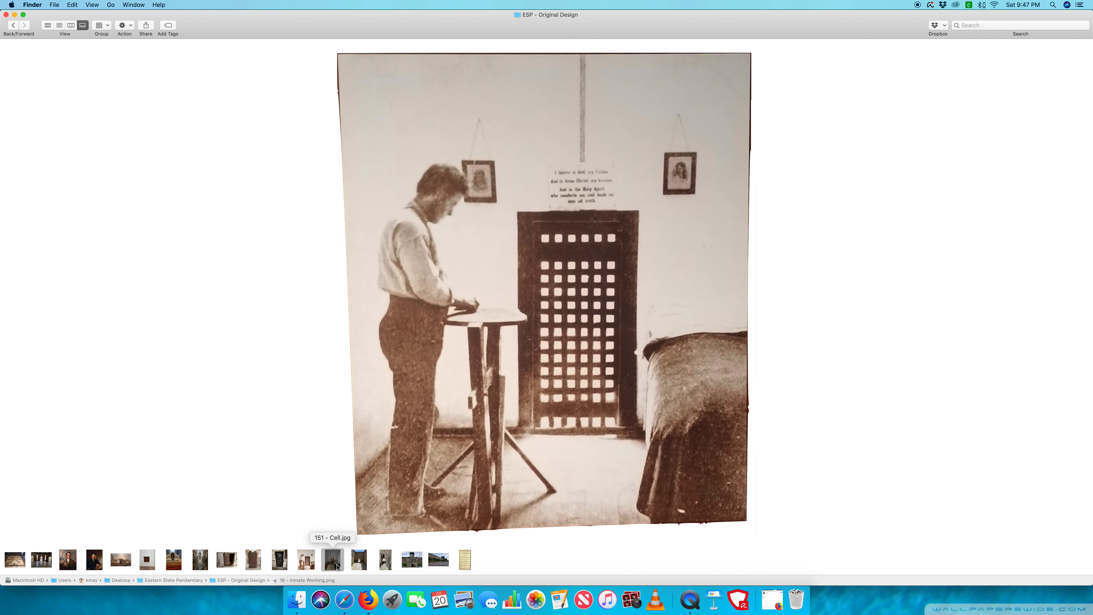
Preview 151 - Cell.jpg, the furnished cell with the bed and lit grated door.
left_click(332, 559)
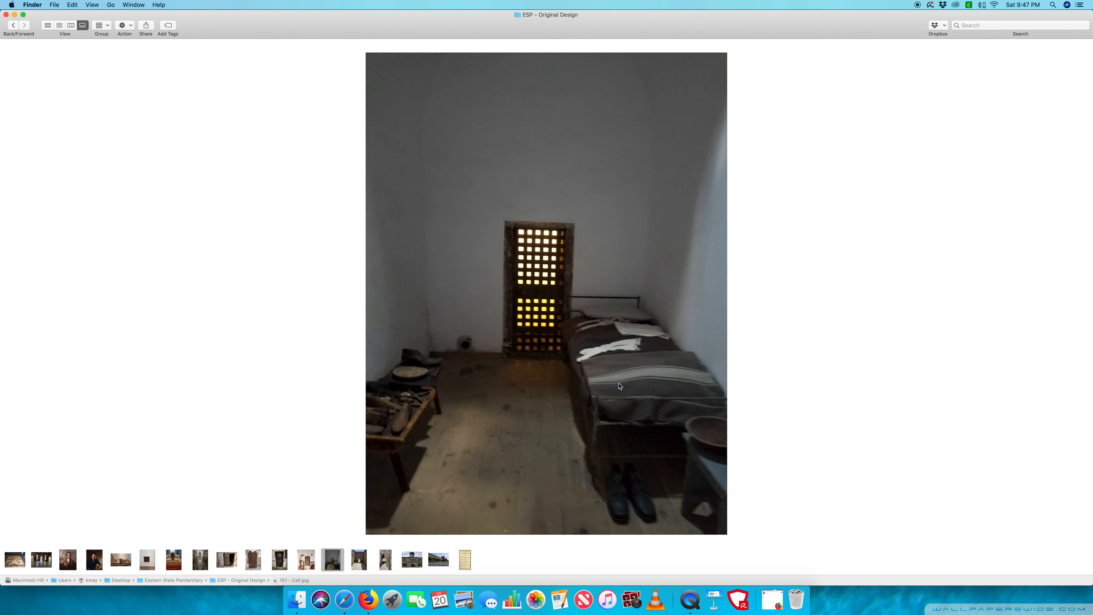
mouse_move(427, 481)
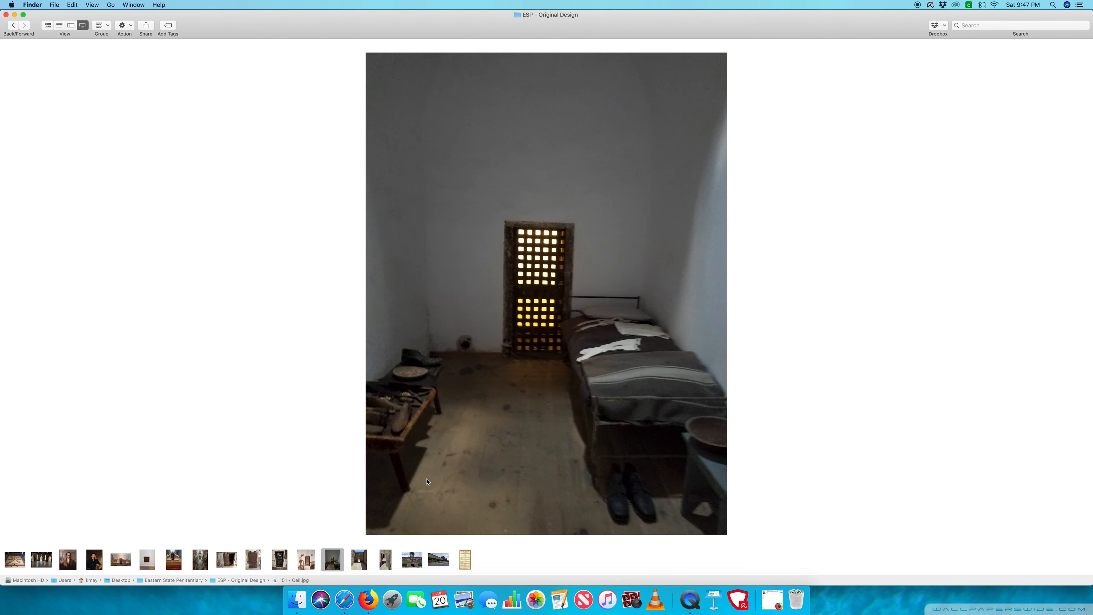
mouse_move(255, 561)
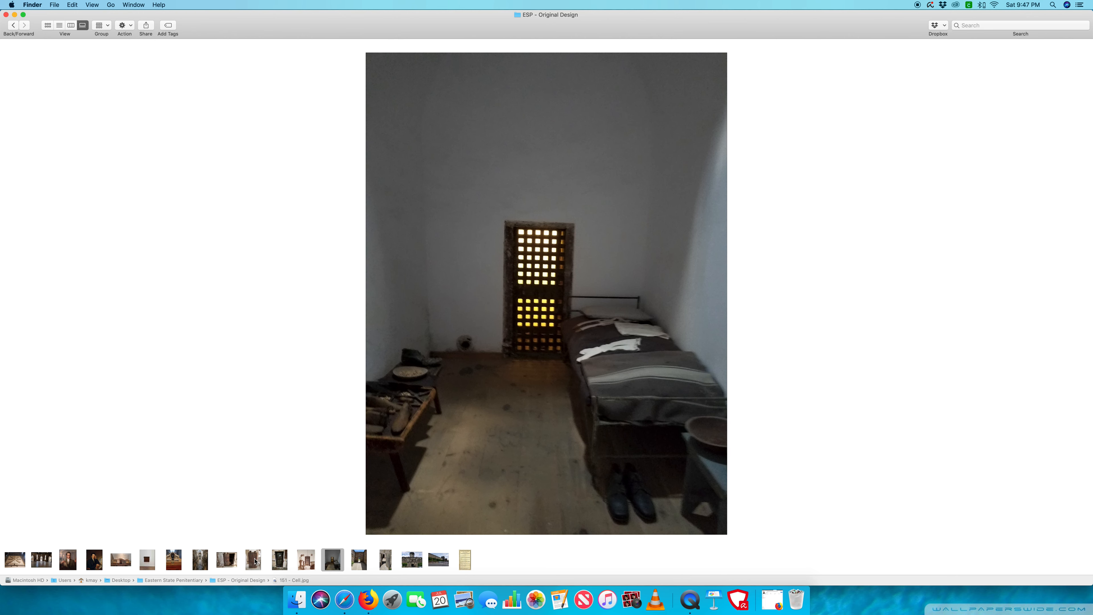
Preview 07 - Cellblock 7.jpg and dismiss the Avira antivirus setup notification.
left_click(200, 559)
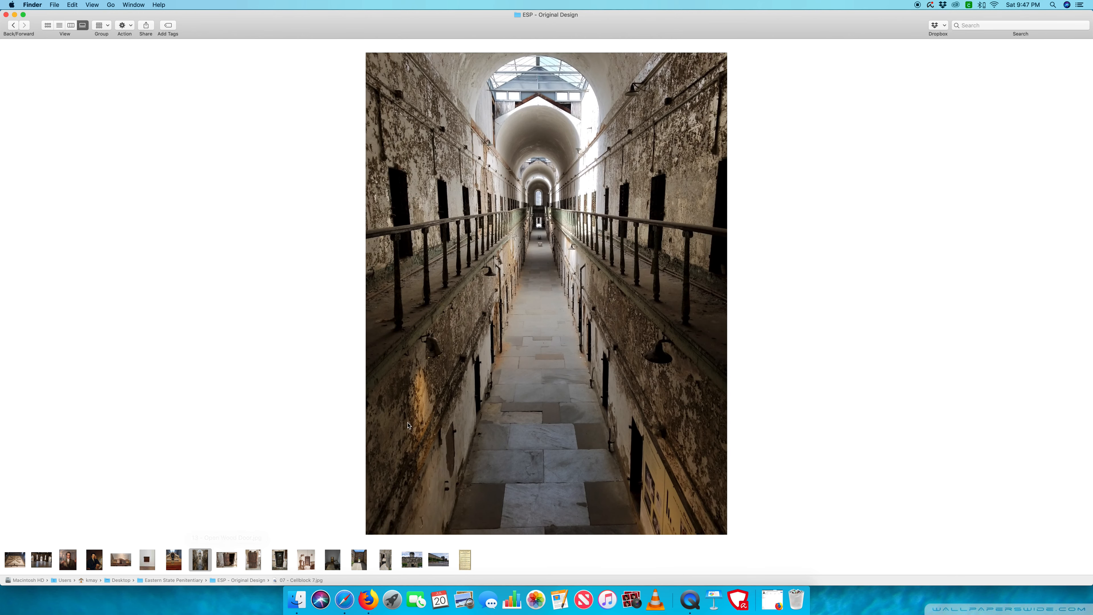
mouse_move(521, 220)
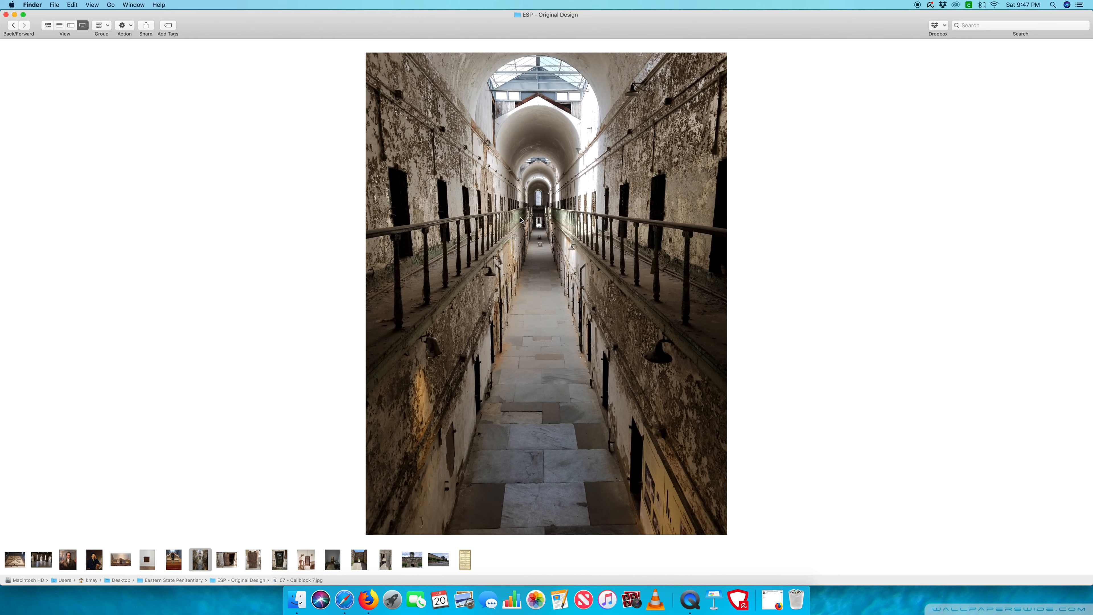
mouse_move(602, 444)
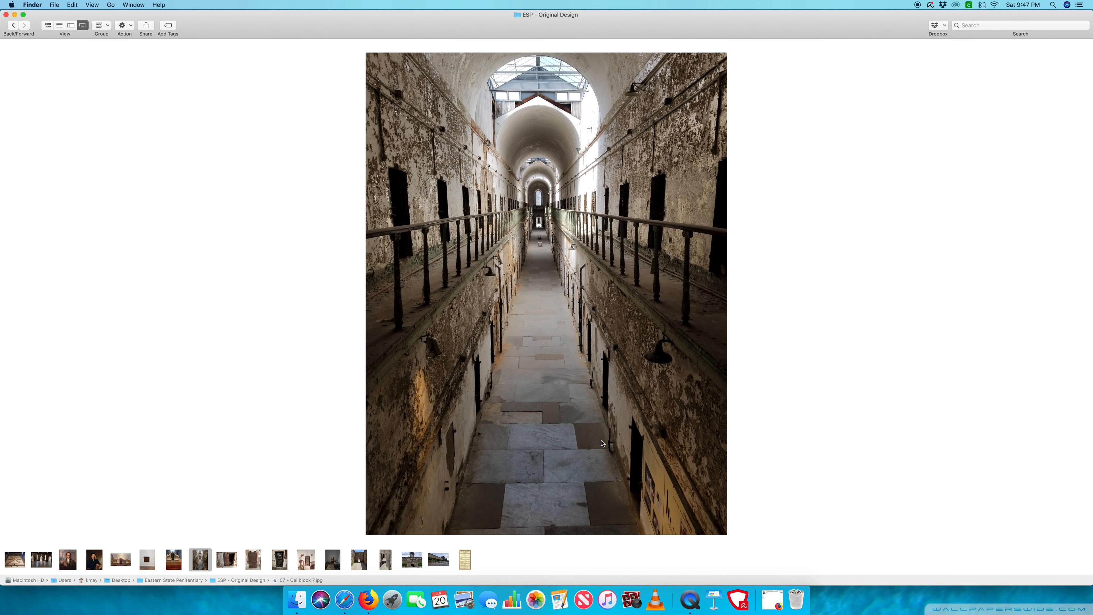
mouse_move(460, 416)
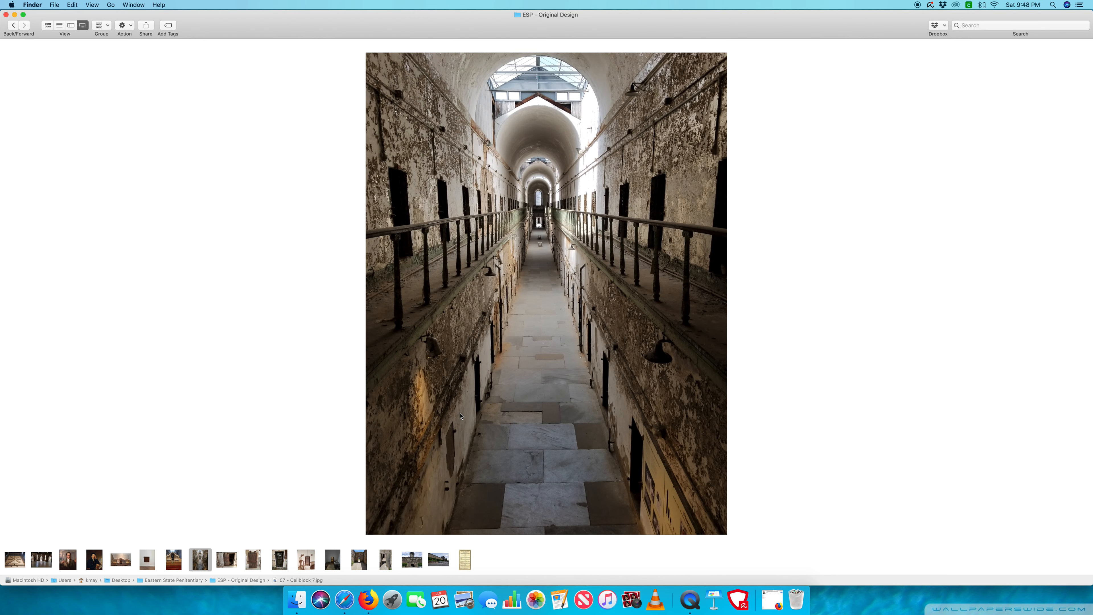
mouse_move(541, 341)
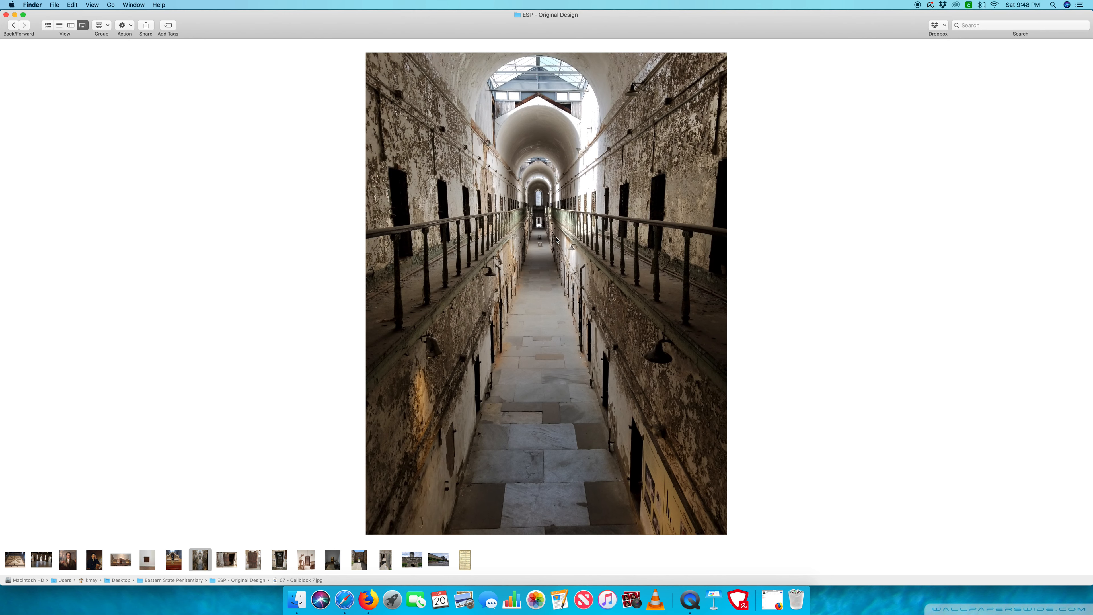
mouse_move(551, 244)
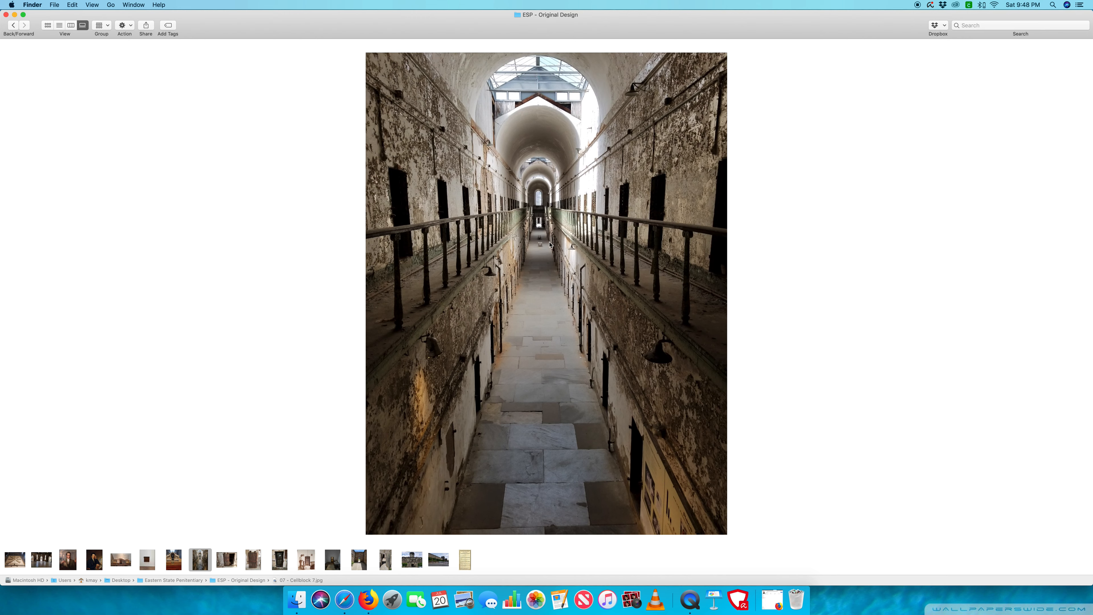
mouse_move(555, 273)
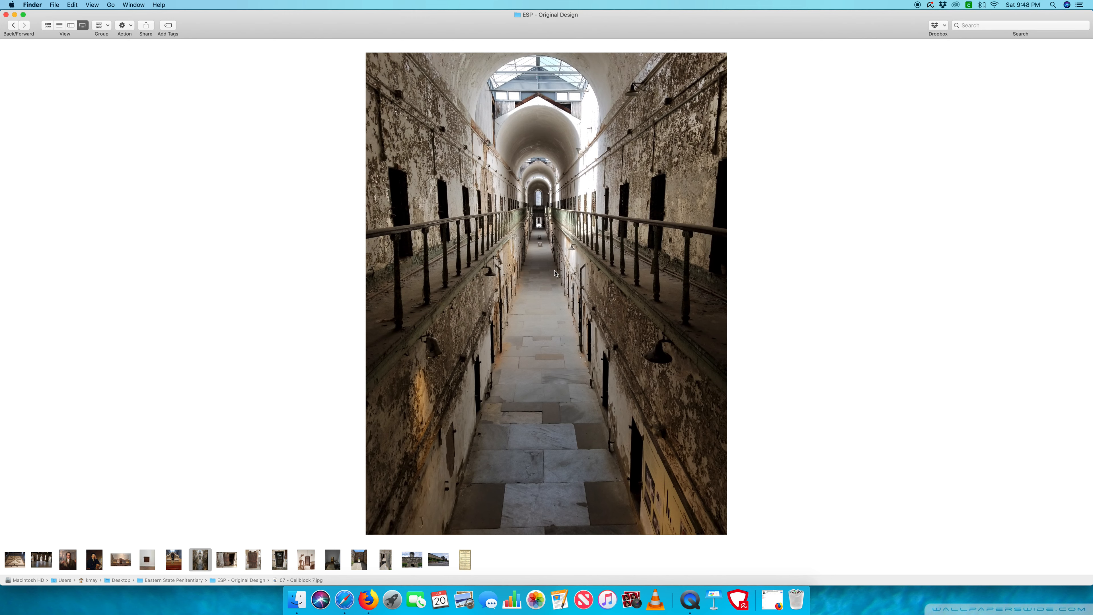
mouse_move(559, 279)
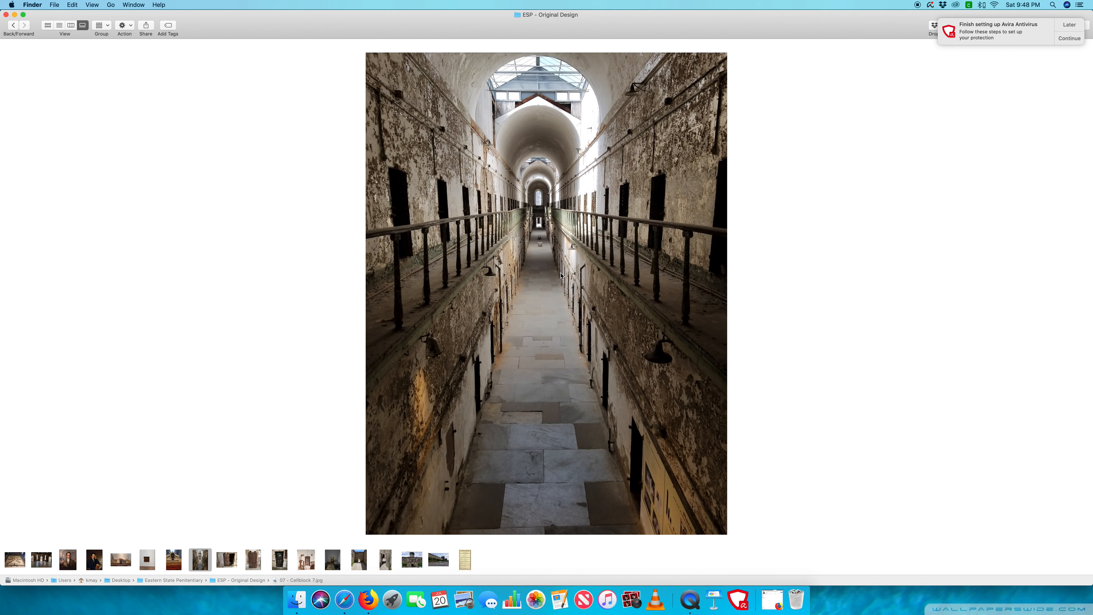
left_click(1069, 25)
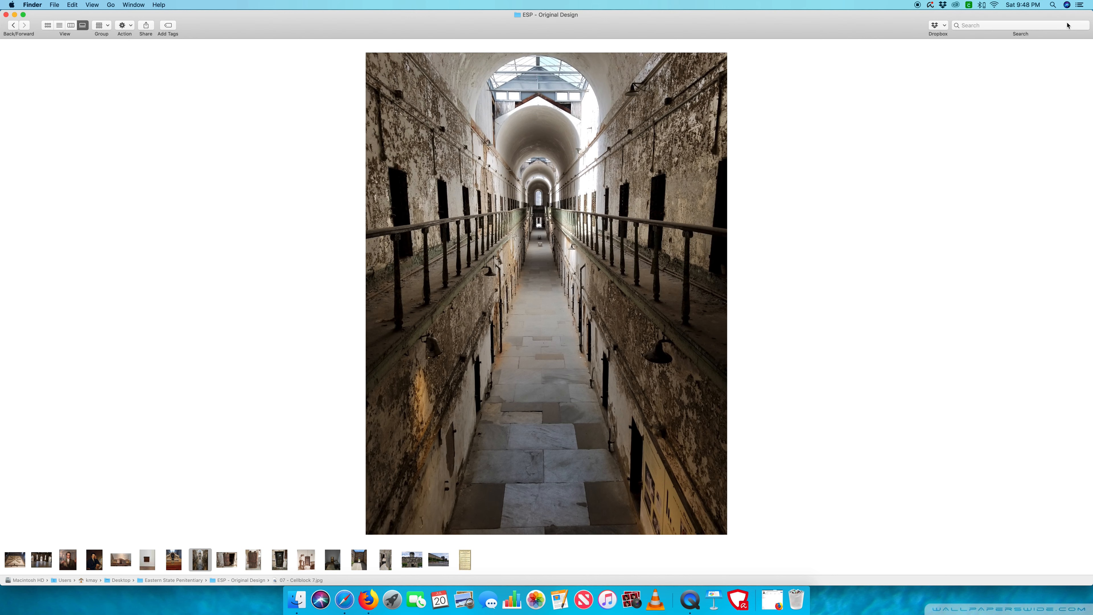
mouse_move(1012, 25)
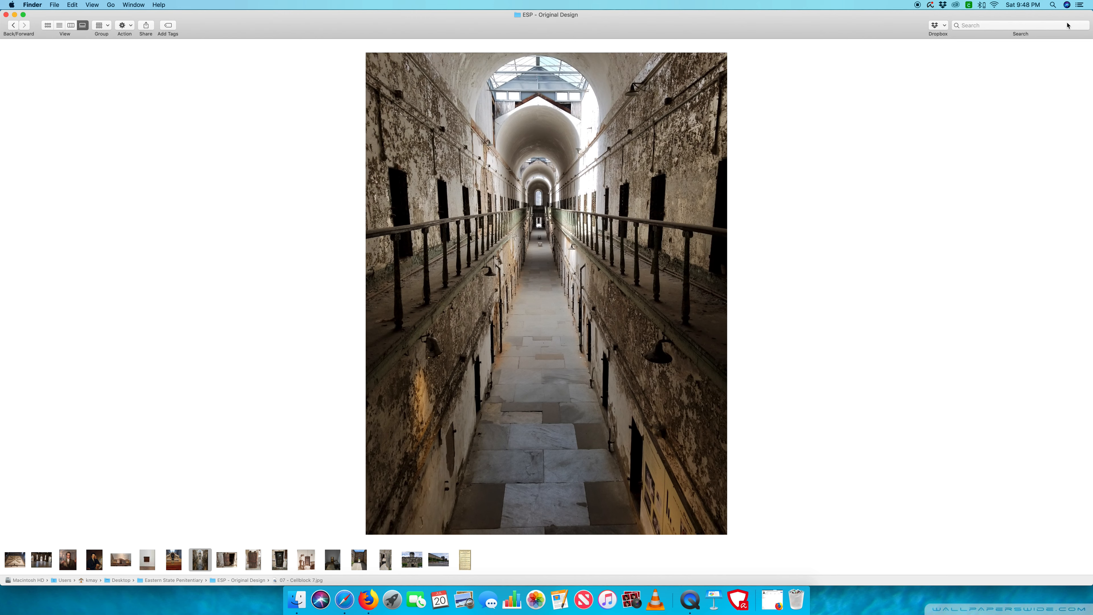
mouse_move(1047, 96)
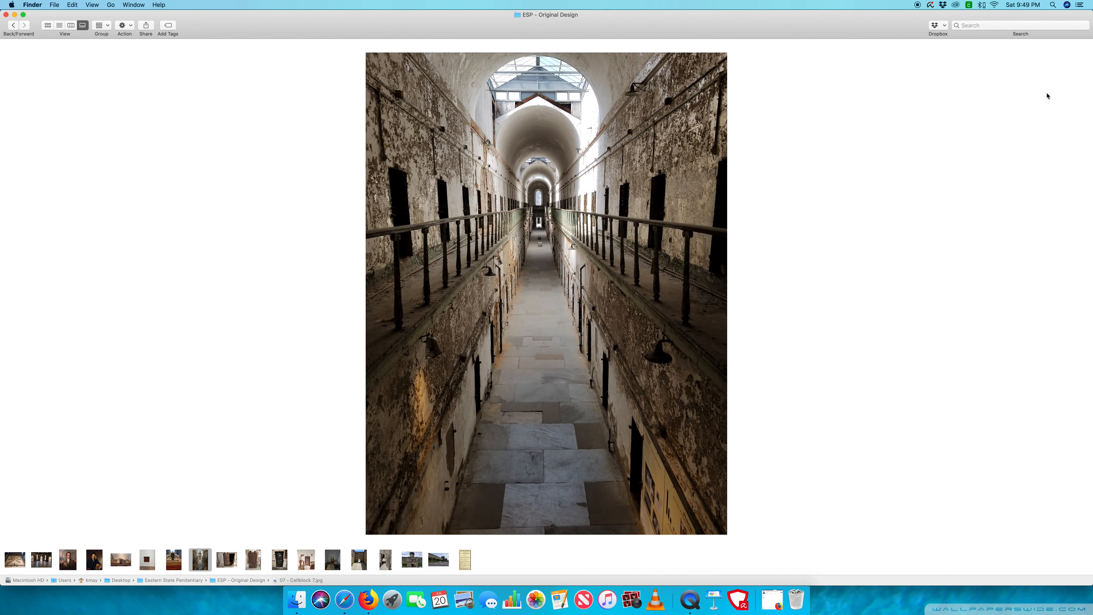
mouse_move(890, 297)
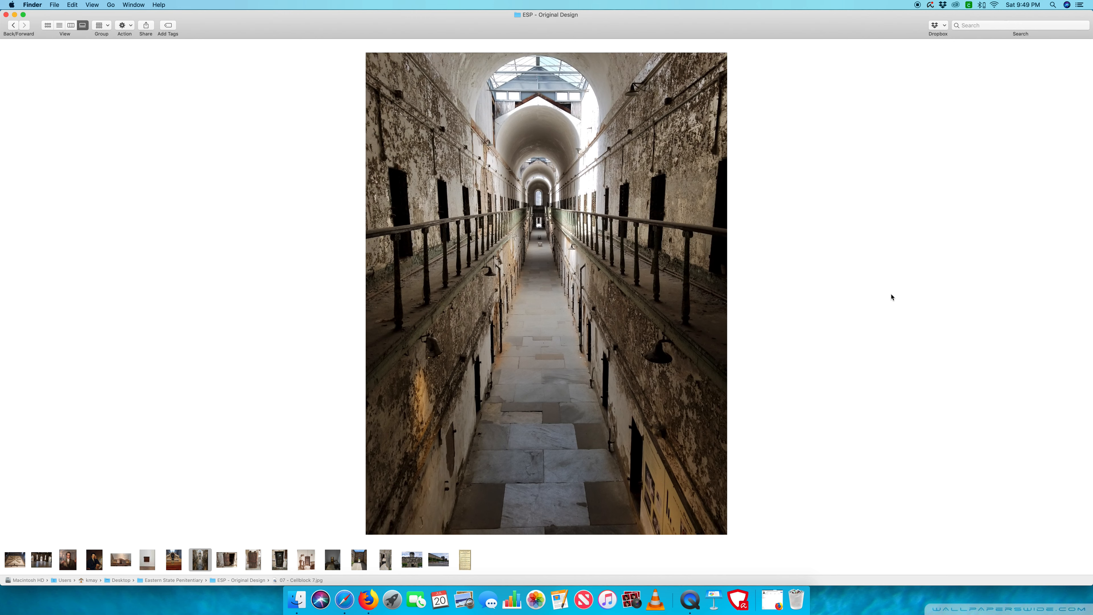
mouse_move(828, 323)
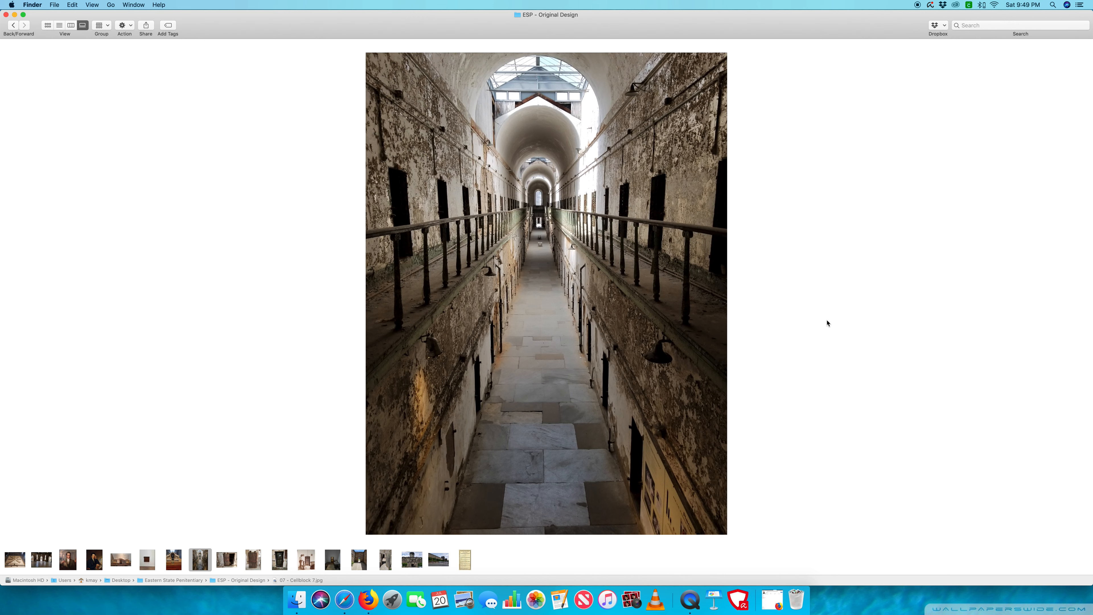